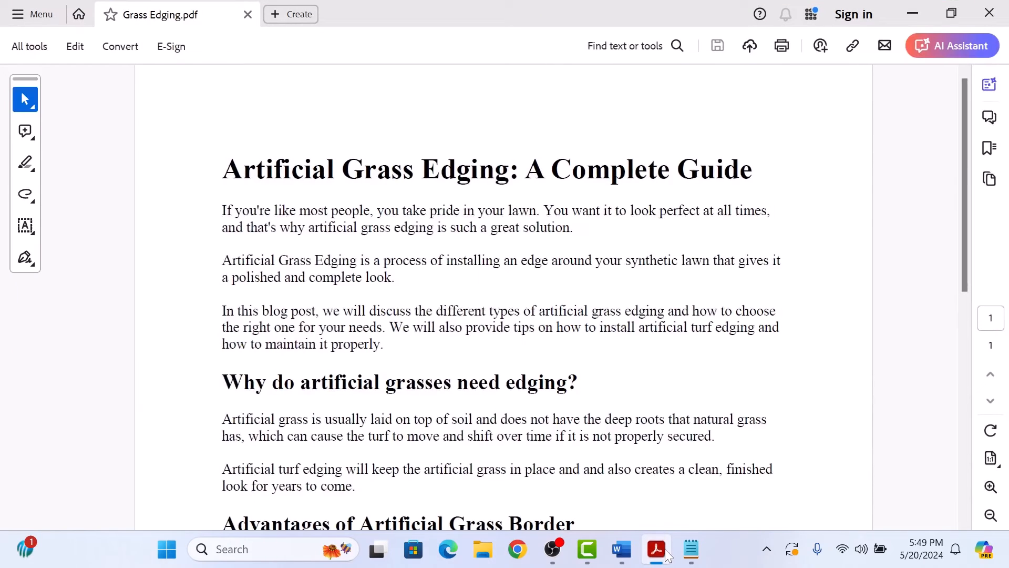
{"action": "mouse_move", "coordinate": [595, 250]}
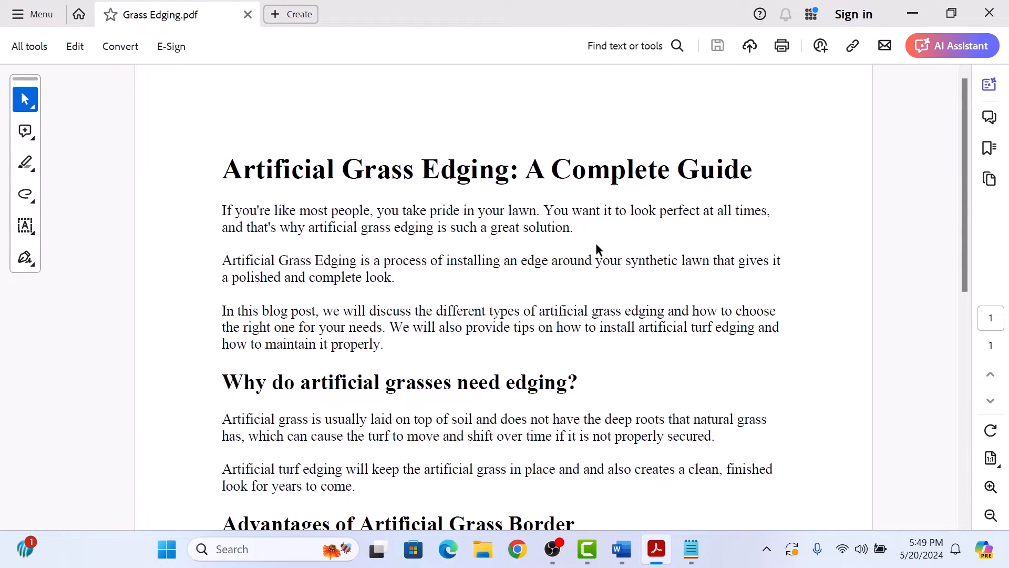
{"action": "mouse_move", "coordinate": [752, 251]}
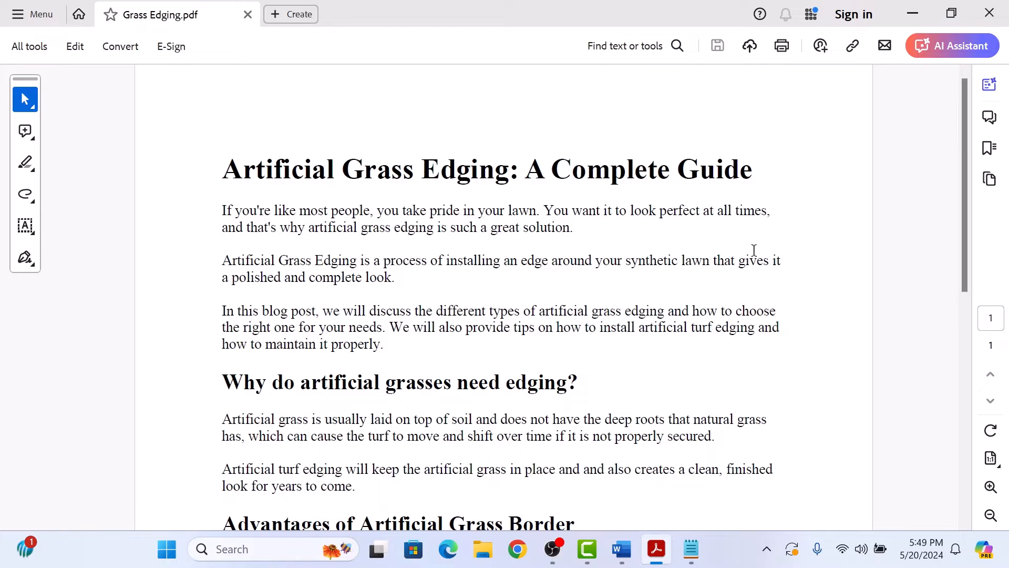
{"action": "mouse_move", "coordinate": [634, 331]}
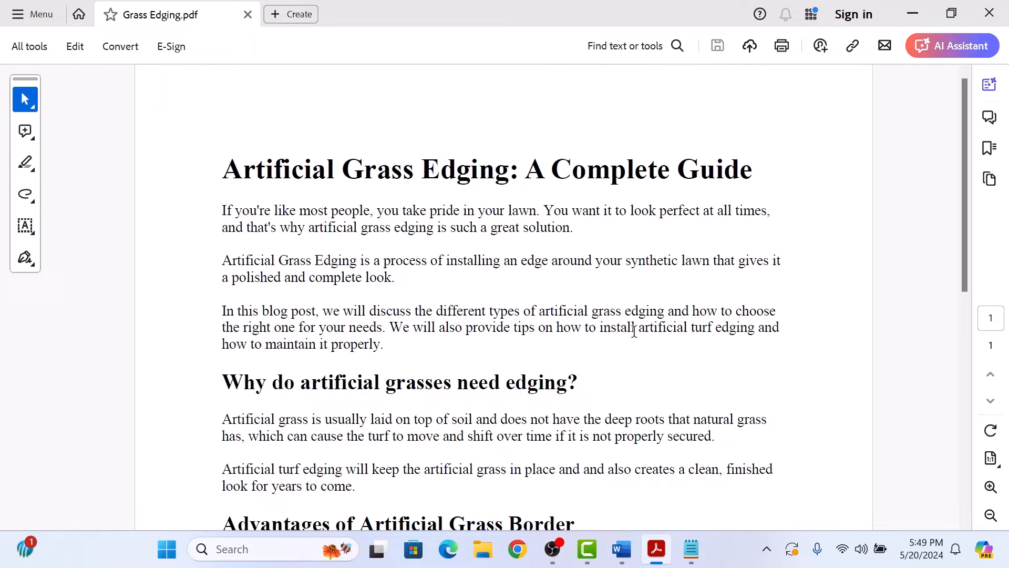
{"action": "mouse_move", "coordinate": [912, 11]}
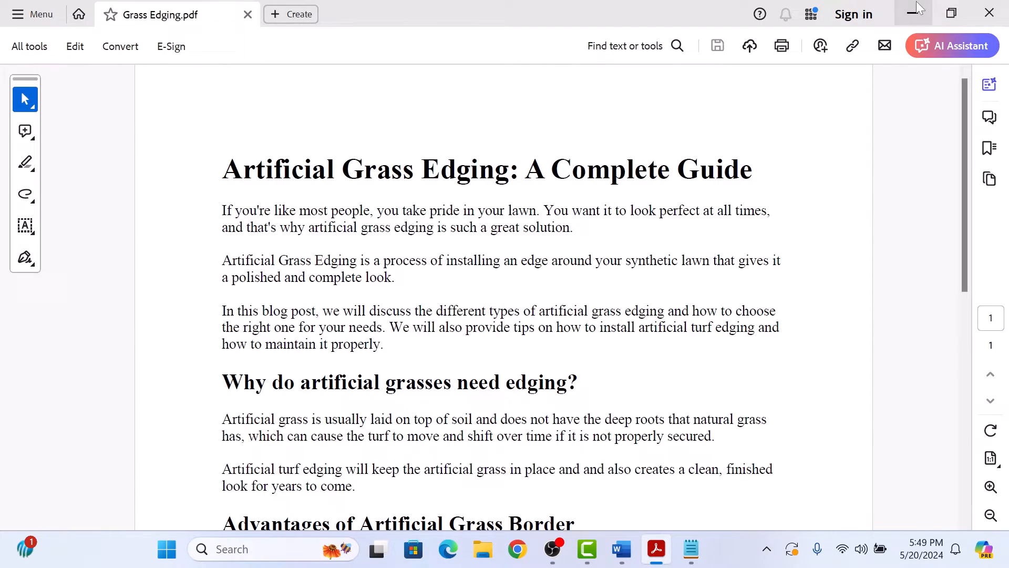
Open the Grass Edging PDF from the Desktop in Word for conversion to an editable document.
{"action": "left_click", "coordinate": [620, 549]}
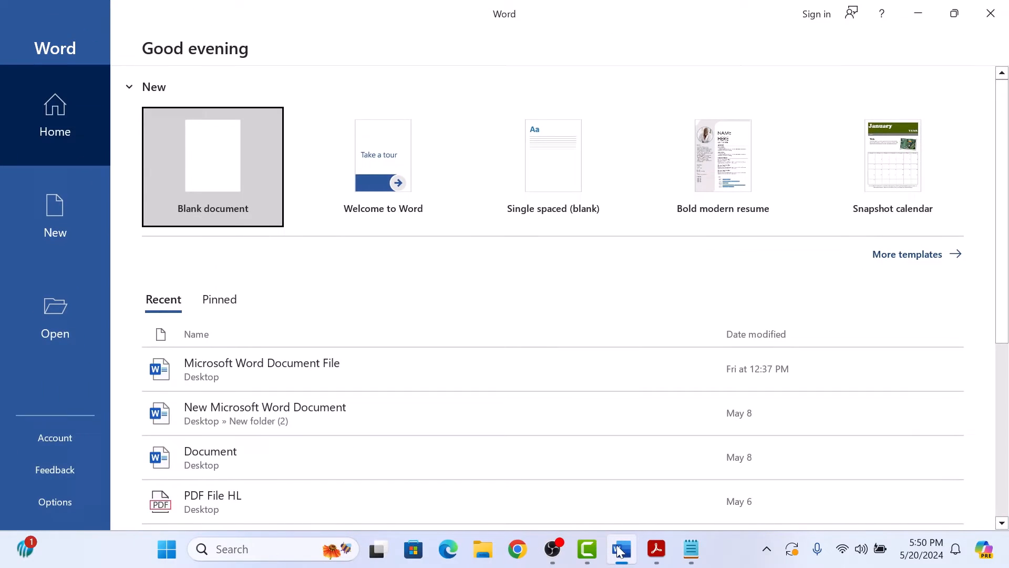
{"action": "left_click", "coordinate": [55, 316]}
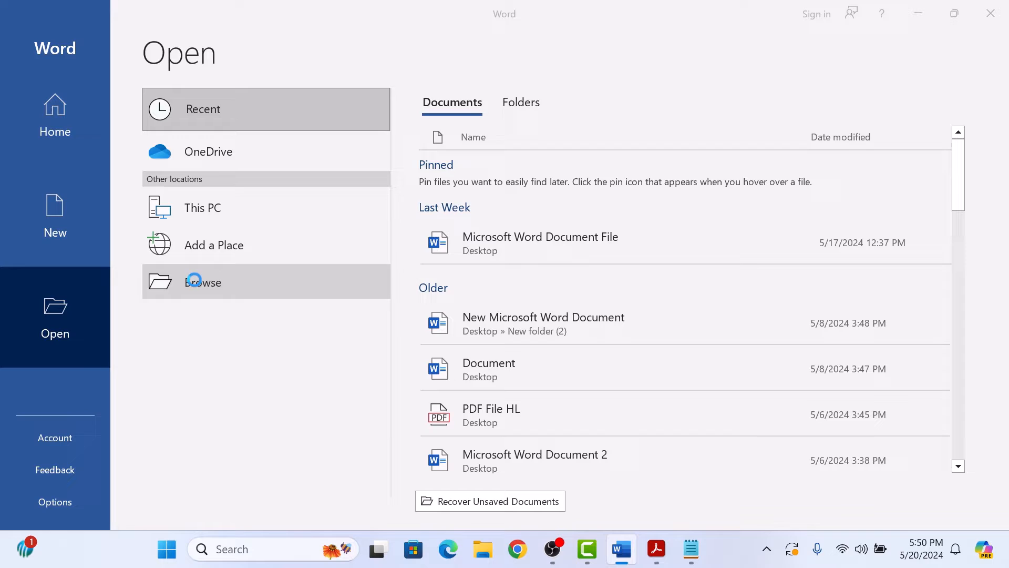
{"action": "left_click", "coordinate": [203, 281]}
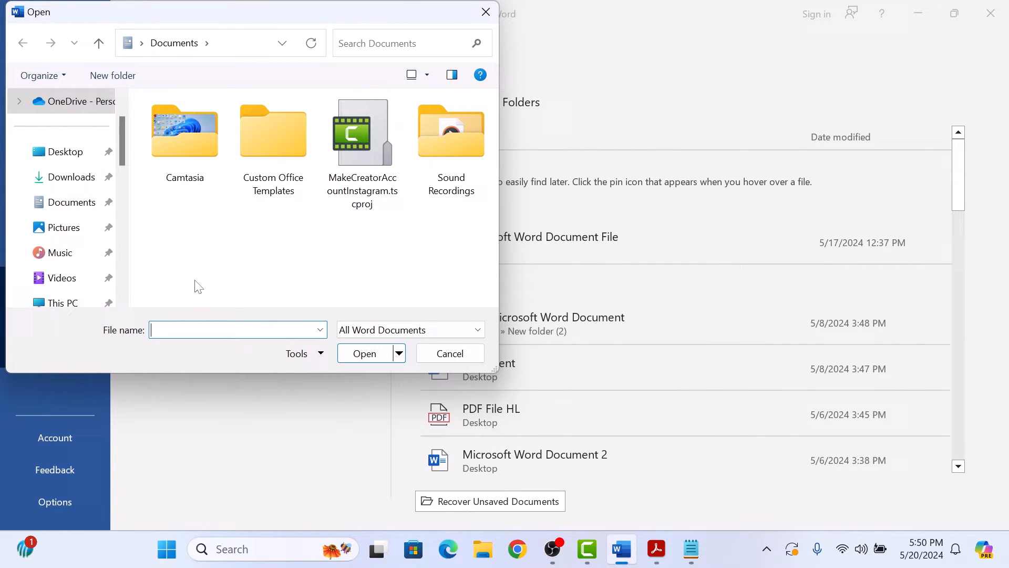
{"action": "left_click", "coordinate": [64, 151]}
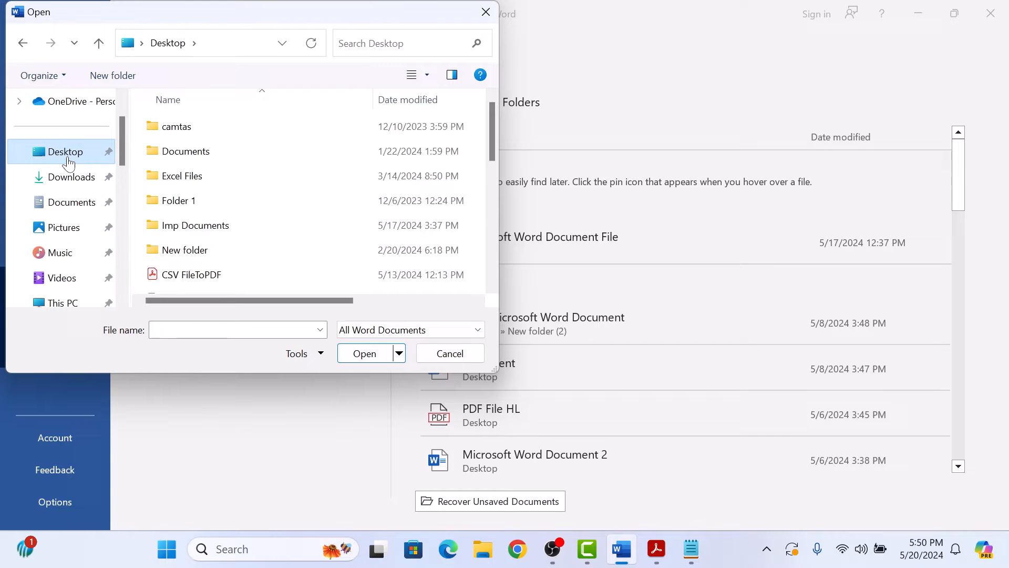
{"action": "left_click", "coordinate": [190, 123]}
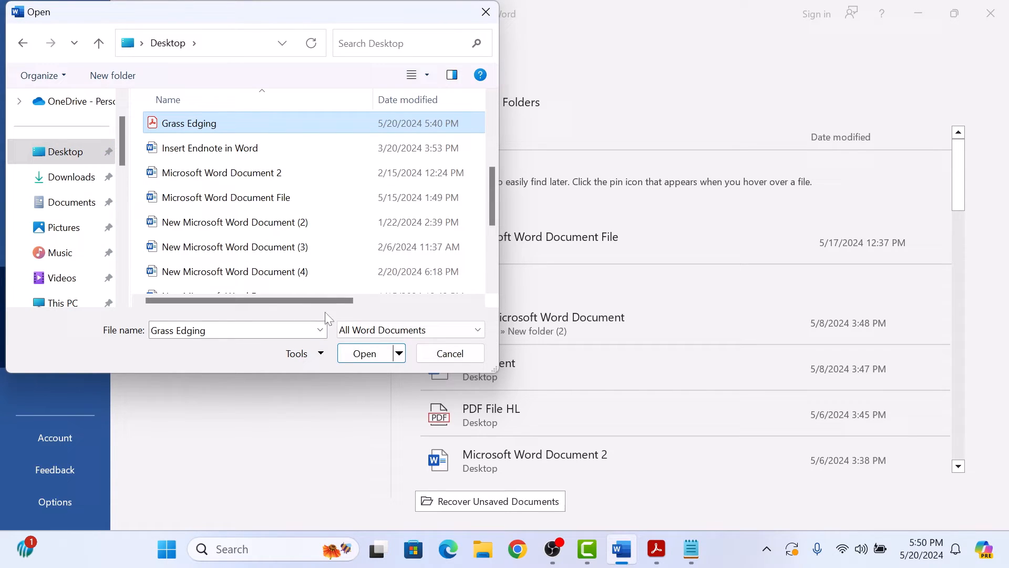
{"action": "left_click", "coordinate": [364, 354]}
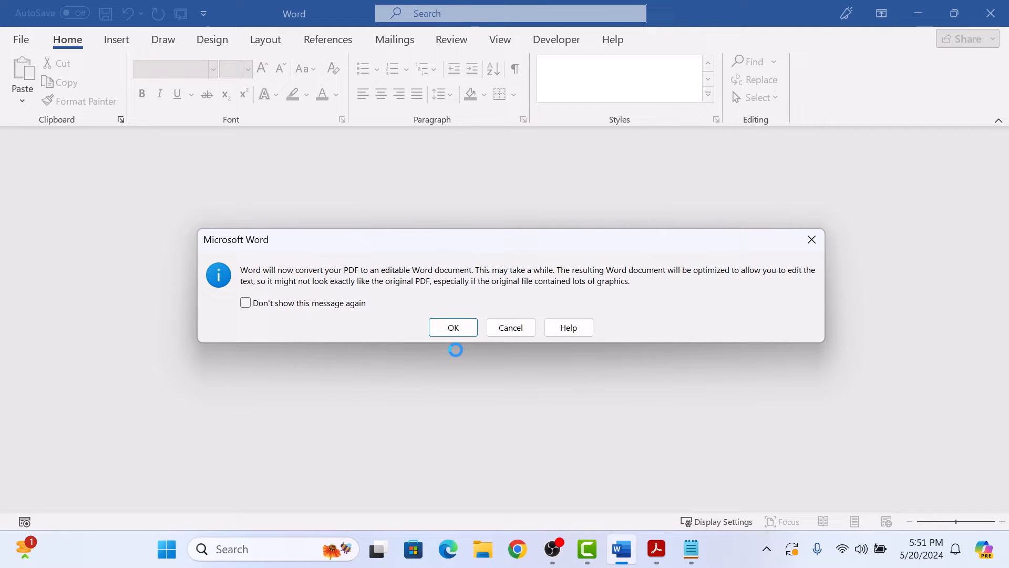
Accept the PDF conversion and return to the top of the Artificial Grass Edging guide.
{"action": "left_click", "coordinate": [452, 327]}
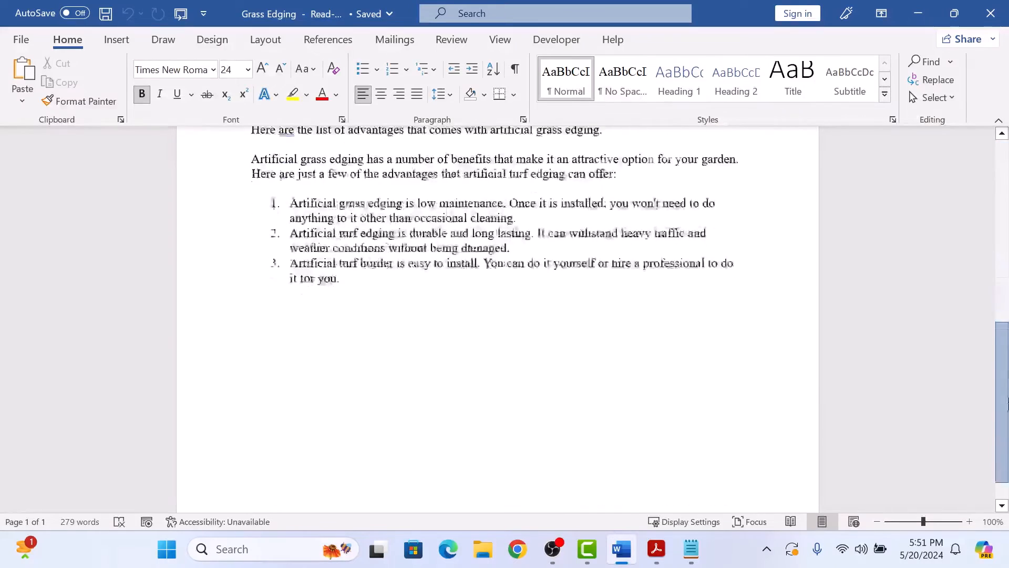
{"action": "scroll", "scroll_direction": "up", "scroll_amount": 3}
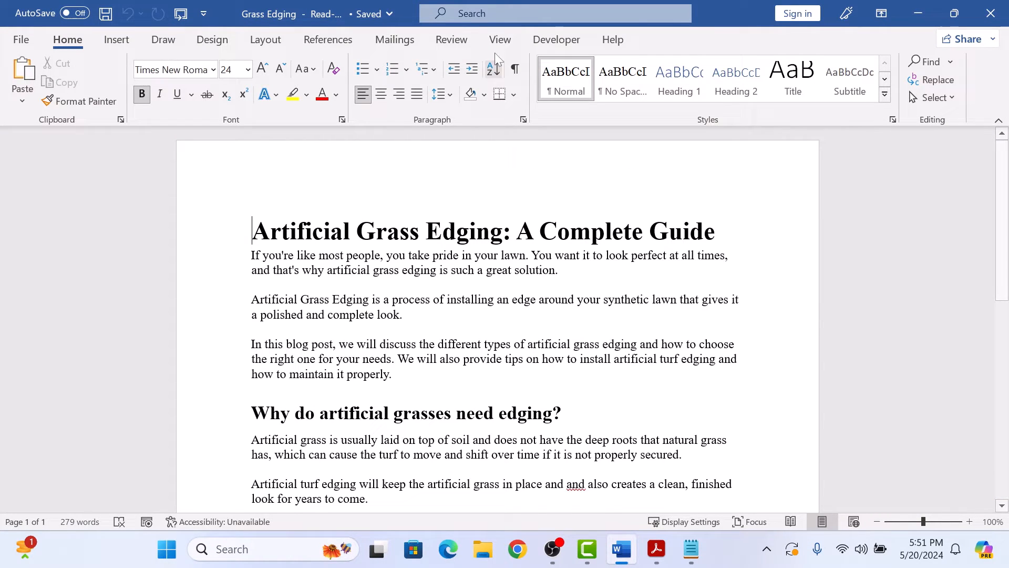
Insert a Spanish translation of the selected paragraph via Translate Selection, then undo it.
{"action": "left_click", "coordinate": [451, 39]}
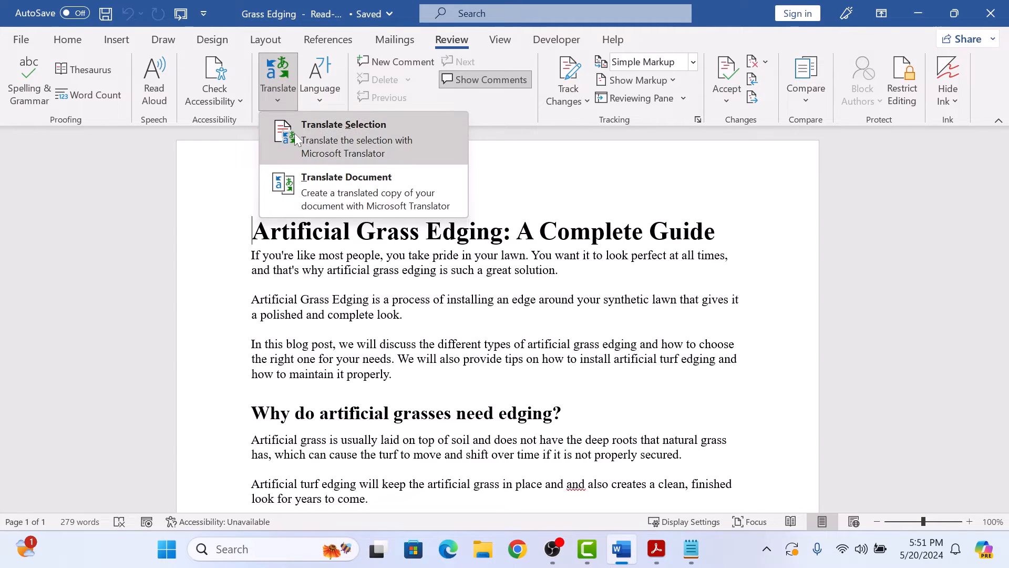
{"action": "left_click", "coordinate": [342, 124]}
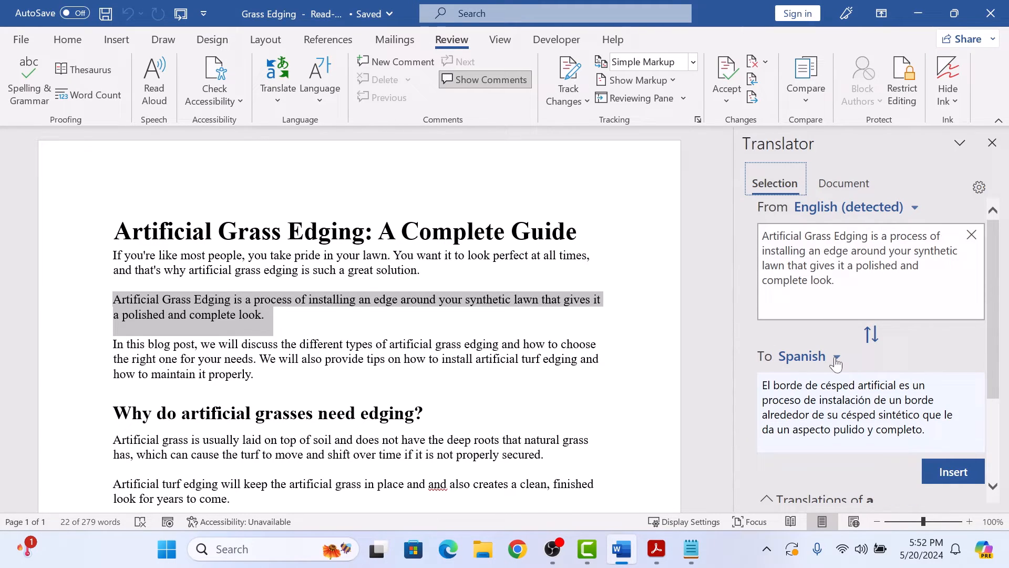
{"action": "left_click", "coordinate": [833, 359]}
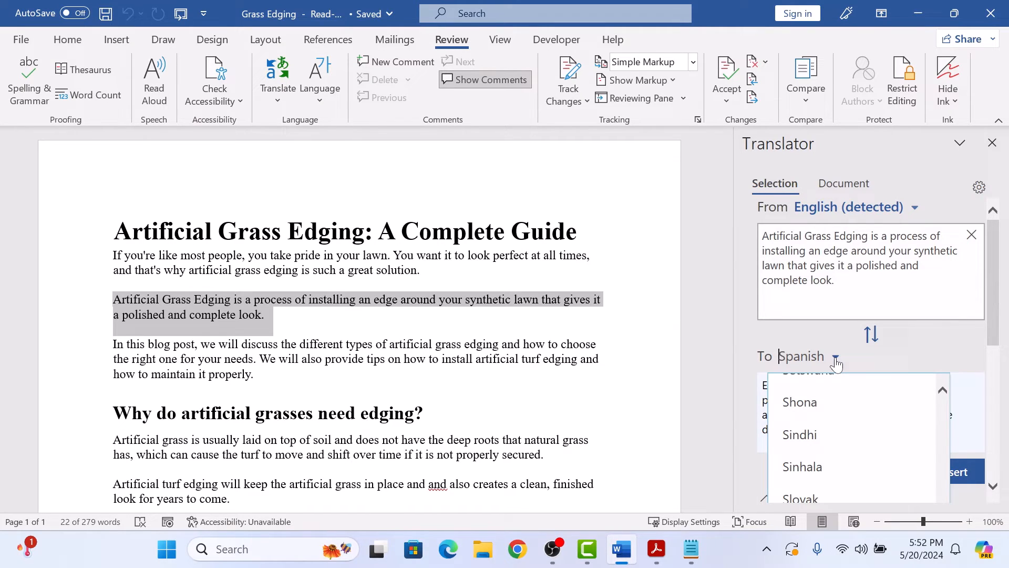
{"action": "left_click", "coordinate": [802, 357]}
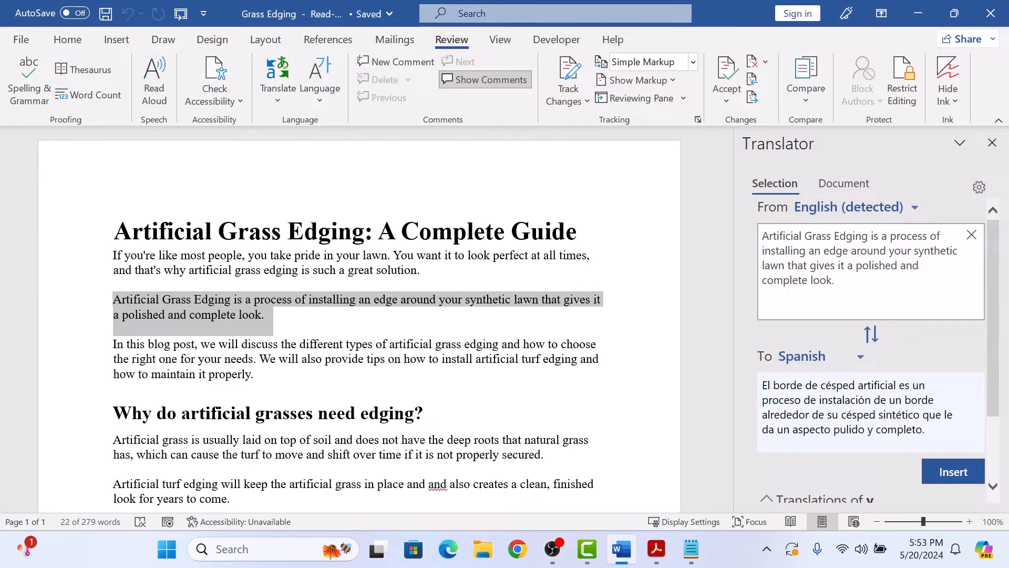
{"action": "left_click", "coordinate": [953, 471]}
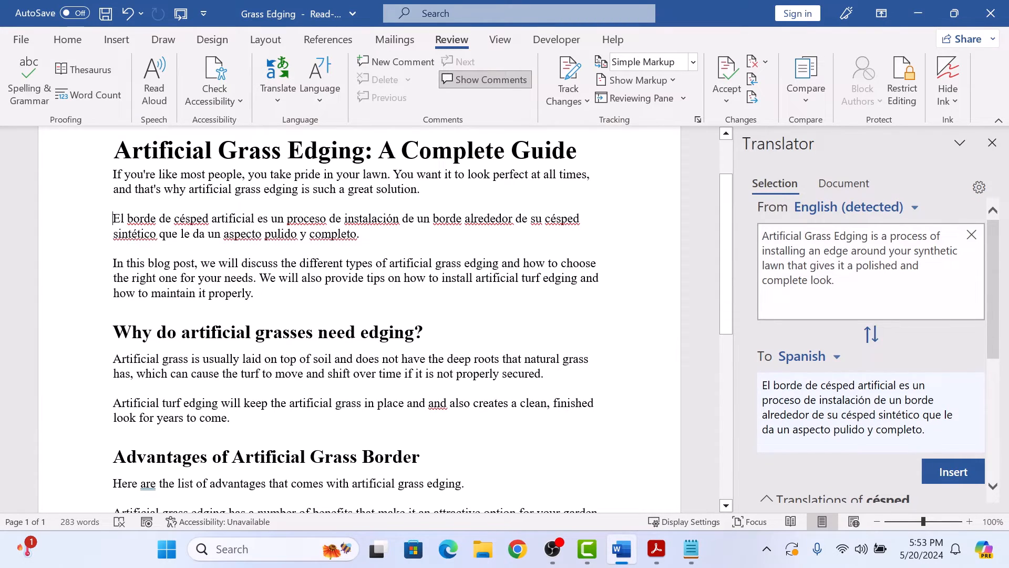
{"action": "left_click", "coordinate": [278, 81]}
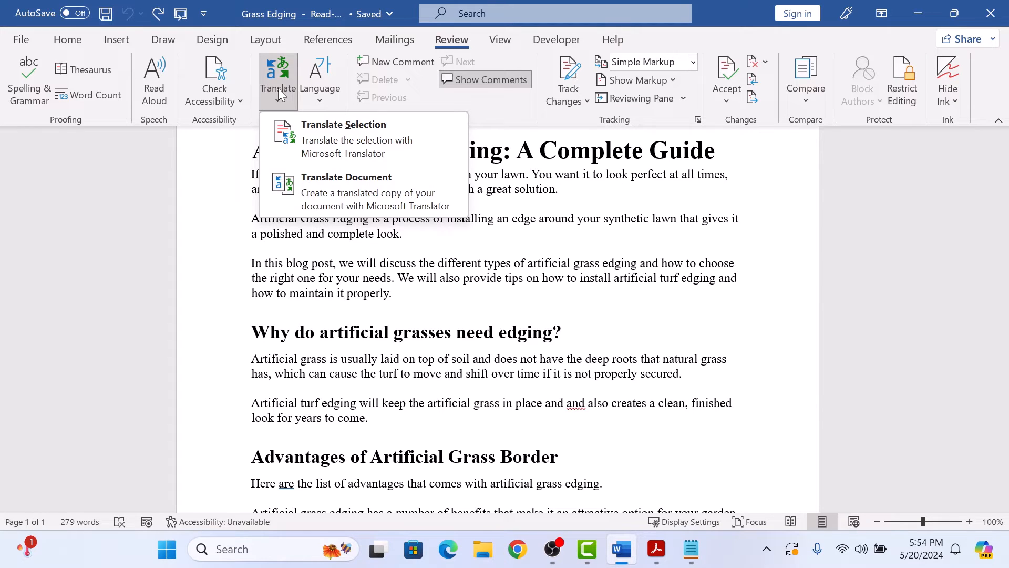
Translate the whole document into Spanish with Translate Document.
{"action": "left_click", "coordinate": [346, 177]}
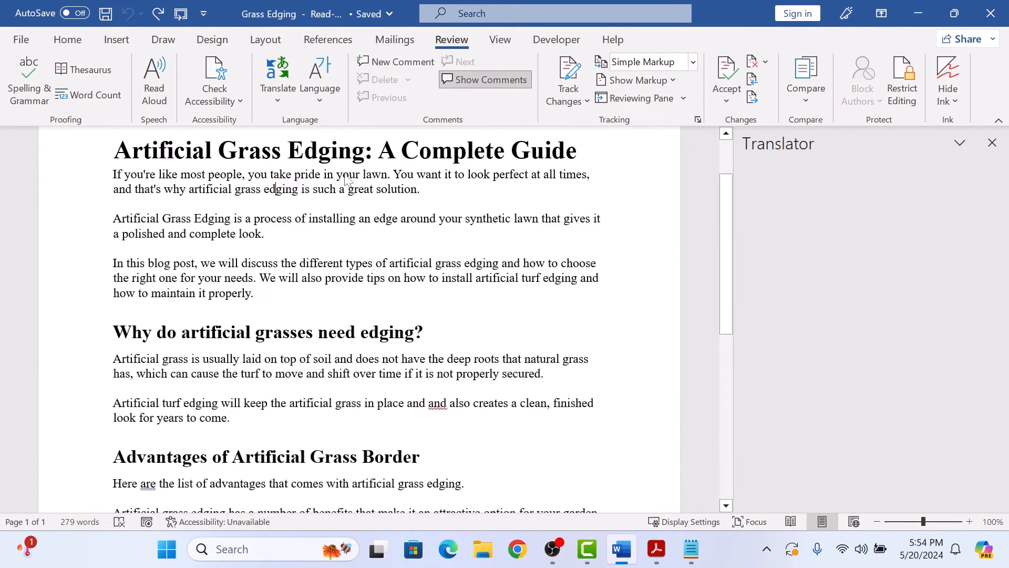
{"action": "left_click", "coordinate": [827, 357]}
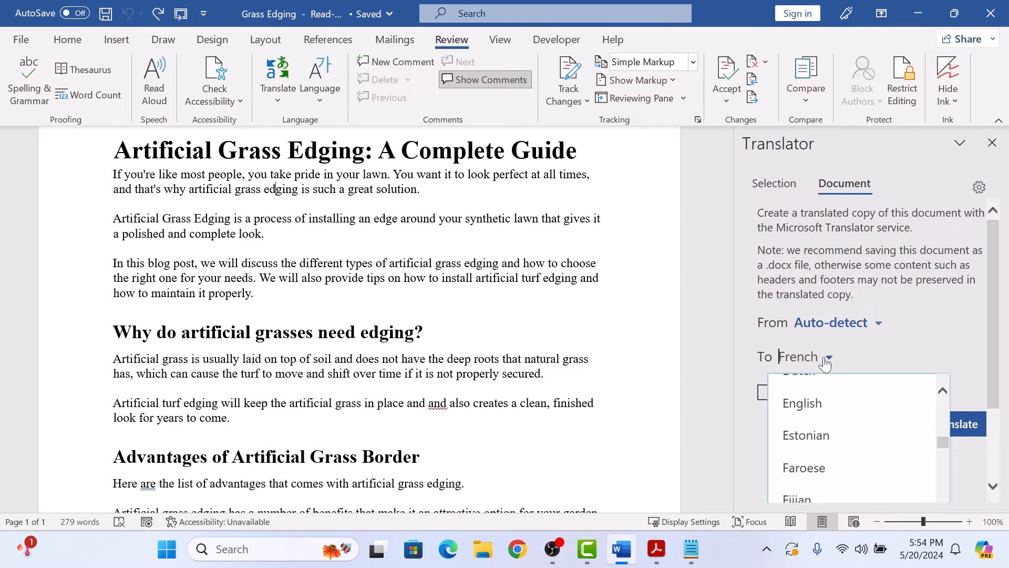
{"action": "type", "text": "sp"}
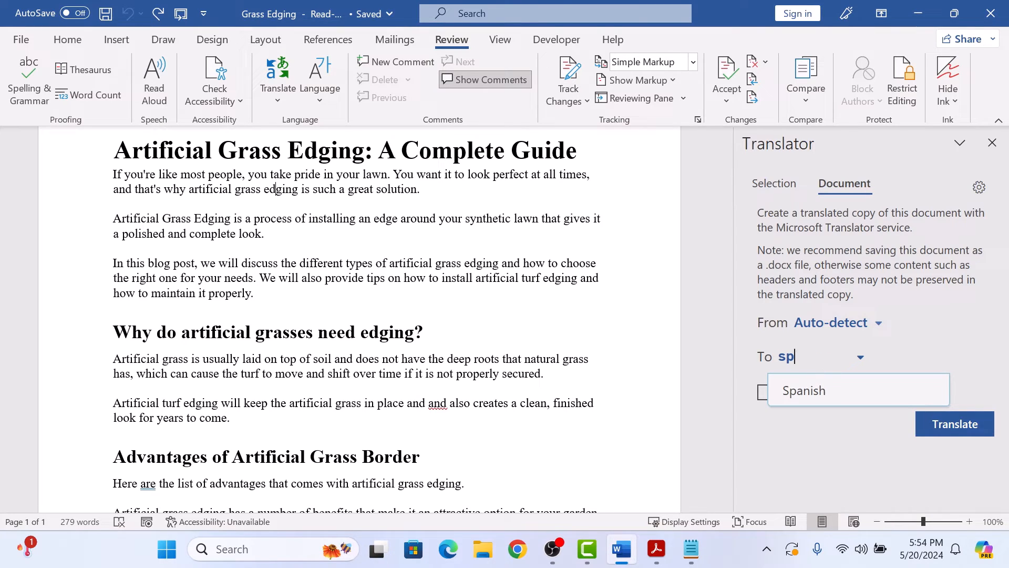
{"action": "left_click", "coordinate": [803, 390]}
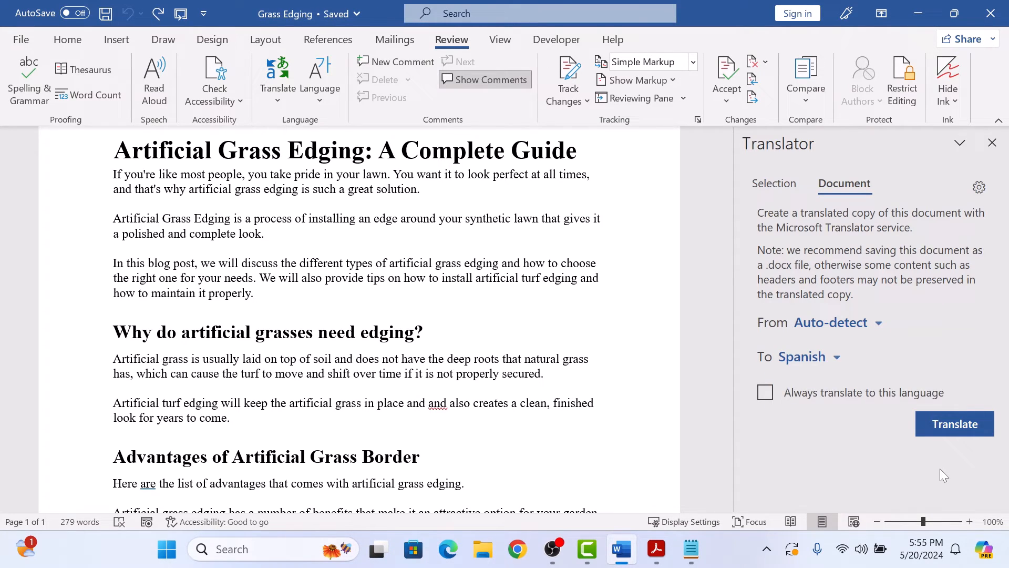
{"action": "left_click", "coordinate": [955, 424]}
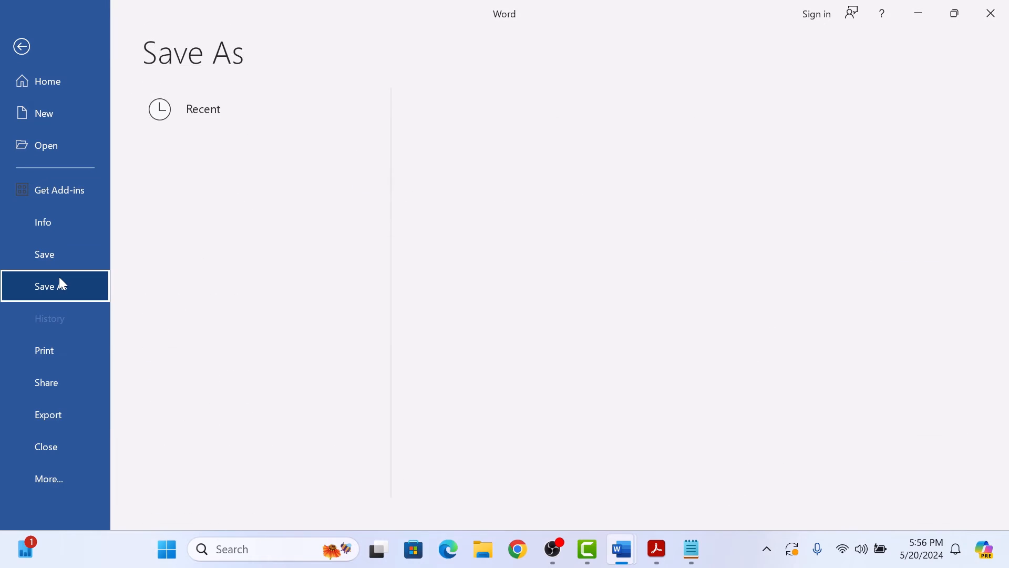
Save the Spanish guide to the Desktop as a PDF named translatdpdf.
{"action": "left_click", "coordinate": [45, 286]}
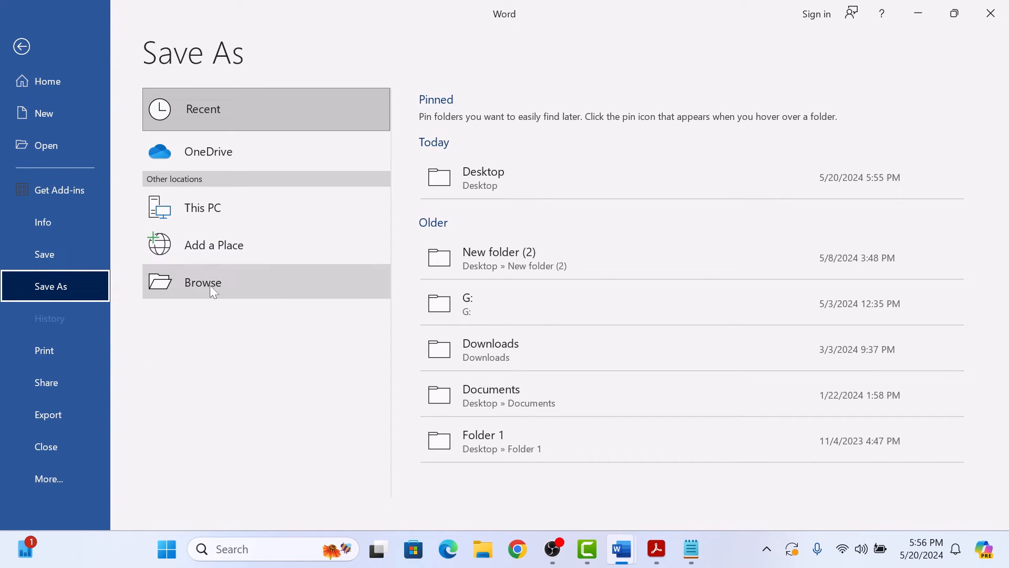
{"action": "left_click", "coordinate": [203, 282]}
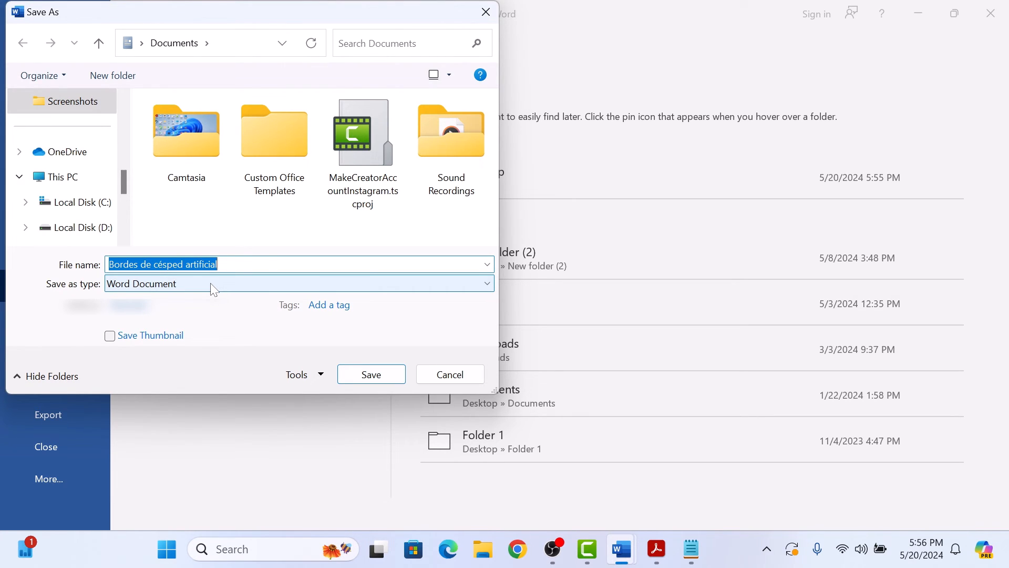
{"action": "left_click", "coordinate": [63, 127]}
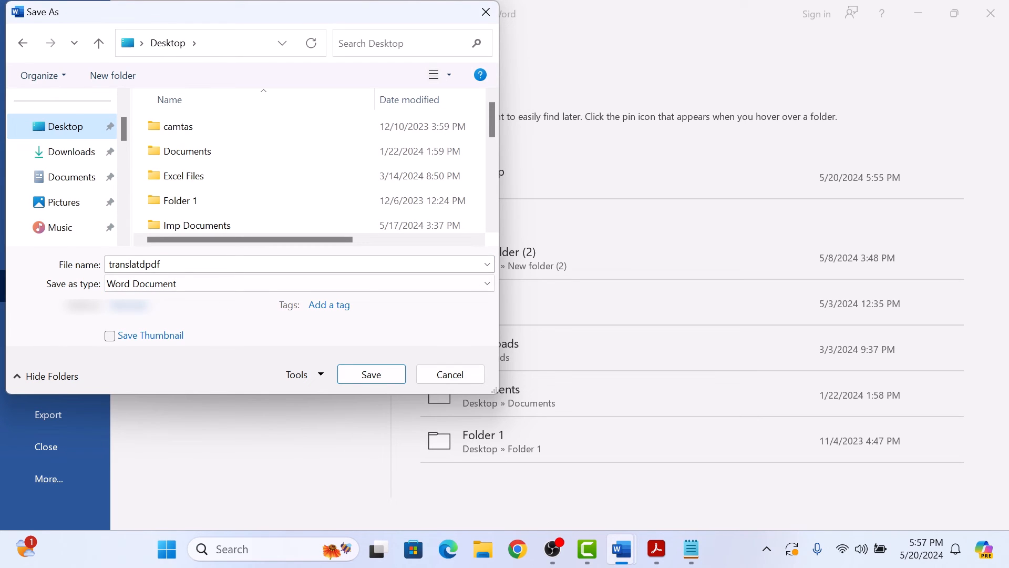
{"action": "left_click", "coordinate": [298, 283]}
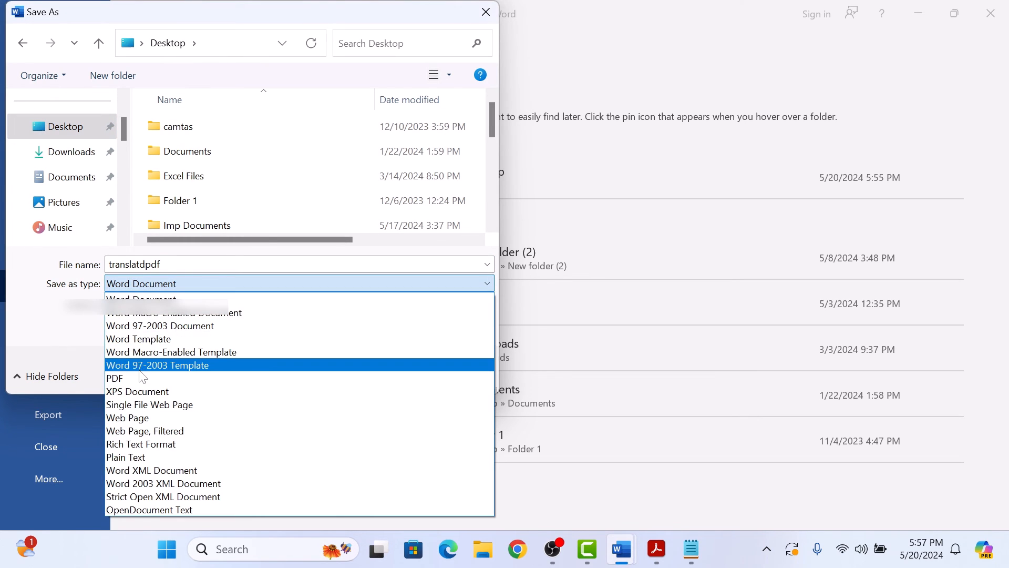
{"action": "left_click", "coordinate": [116, 378]}
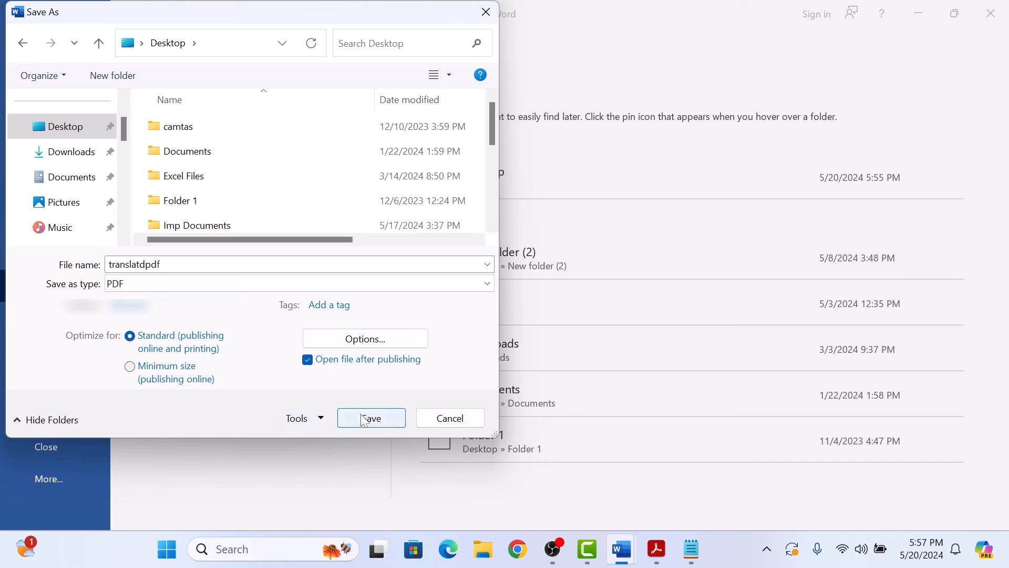
{"action": "left_click", "coordinate": [372, 418]}
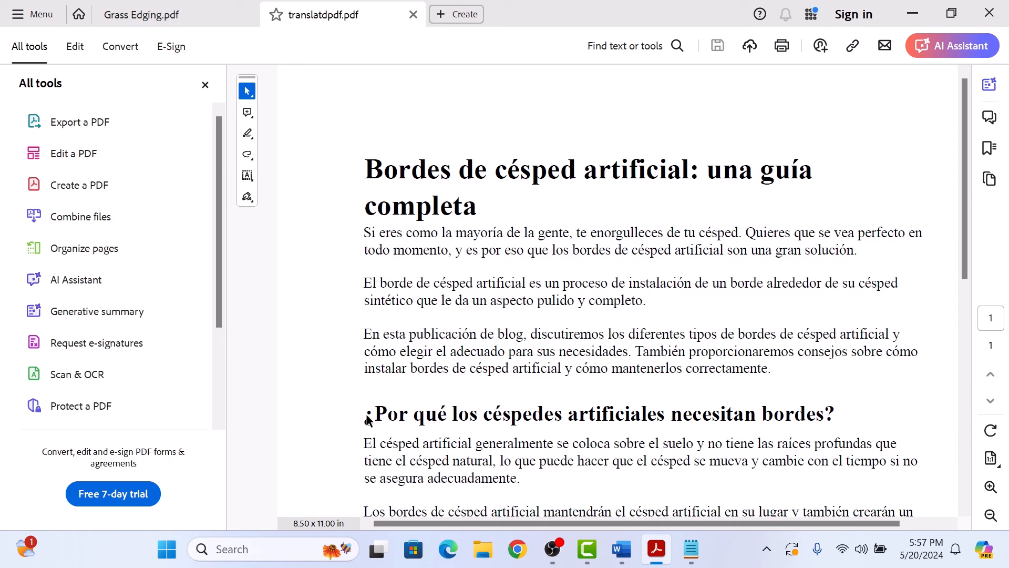
Scroll through translatdpdf.pdf in Acrobat to confirm the guide reads in Spanish.
{"action": "scroll", "scroll_direction": "down", "scroll_amount": 3}
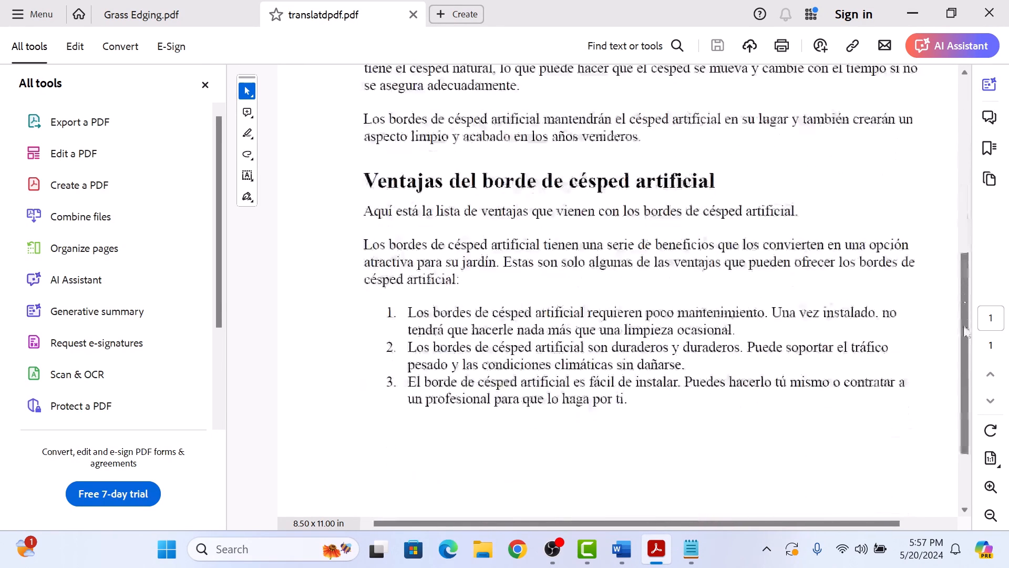
{"action": "scroll", "scroll_direction": "up", "scroll_amount": 3}
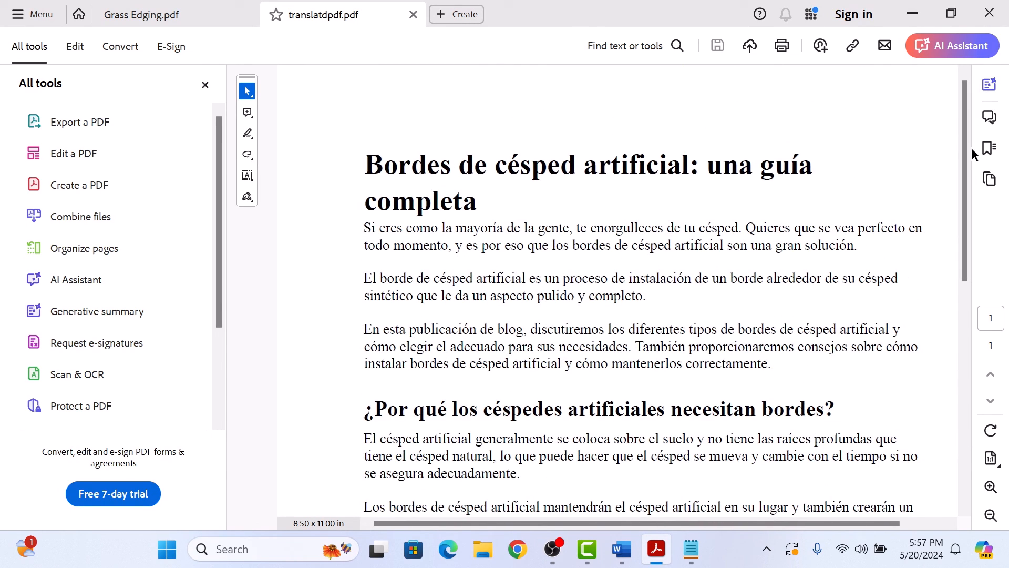